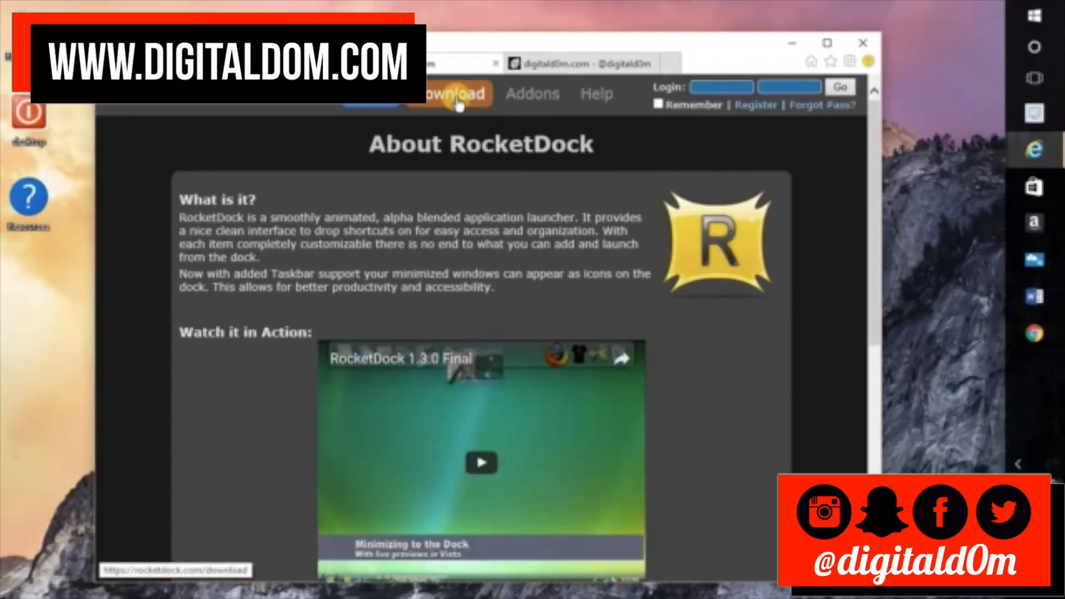
Step: Download RocketDock from rocketdock.com's Download page and run the installer
{"action": "left_click", "coordinate": [449, 94]}
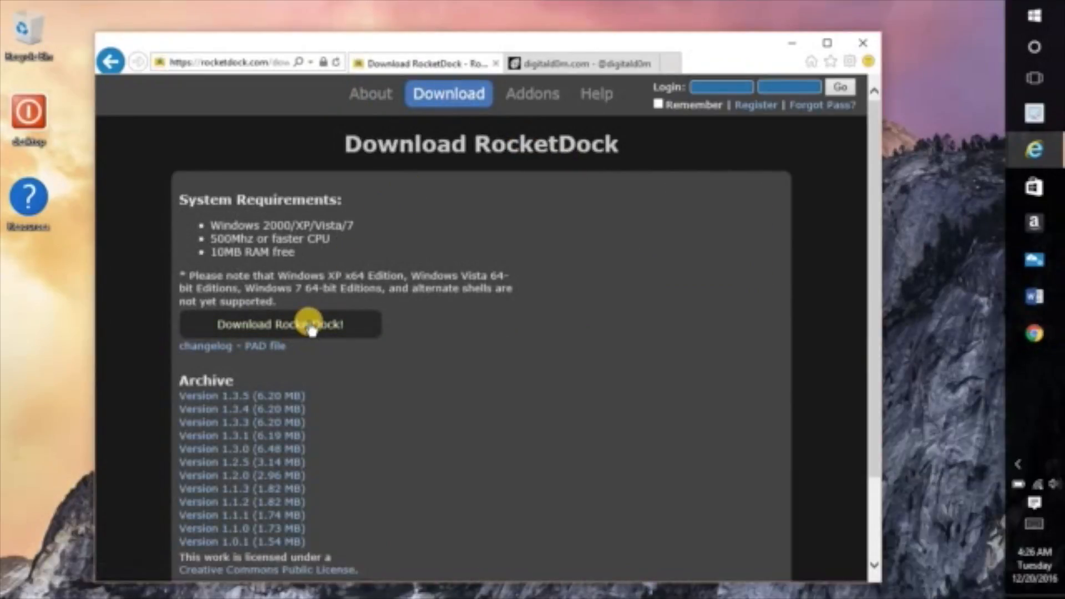
{"action": "left_click", "coordinate": [280, 324]}
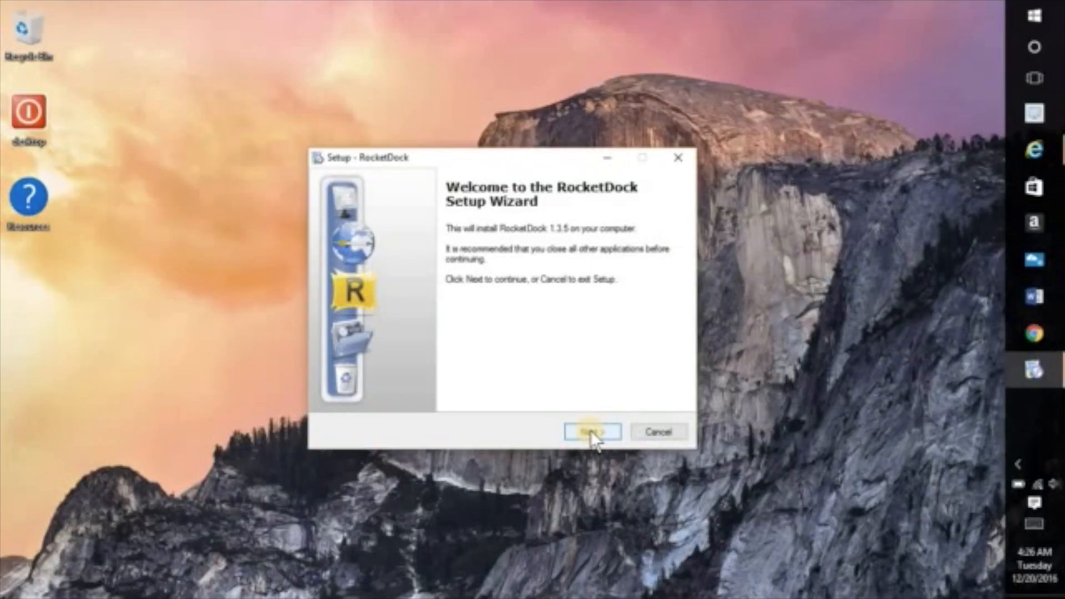
Step: Step through the wizard: welcome, accept the licence, keep the default destination folder
{"action": "left_click", "coordinate": [591, 431]}
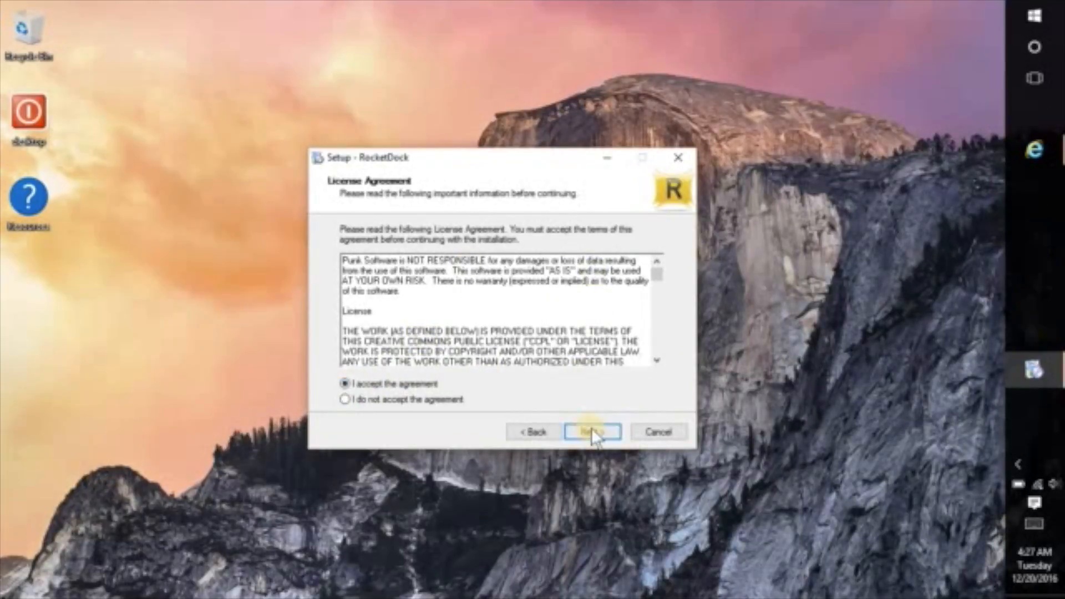
{"action": "left_click", "coordinate": [591, 431]}
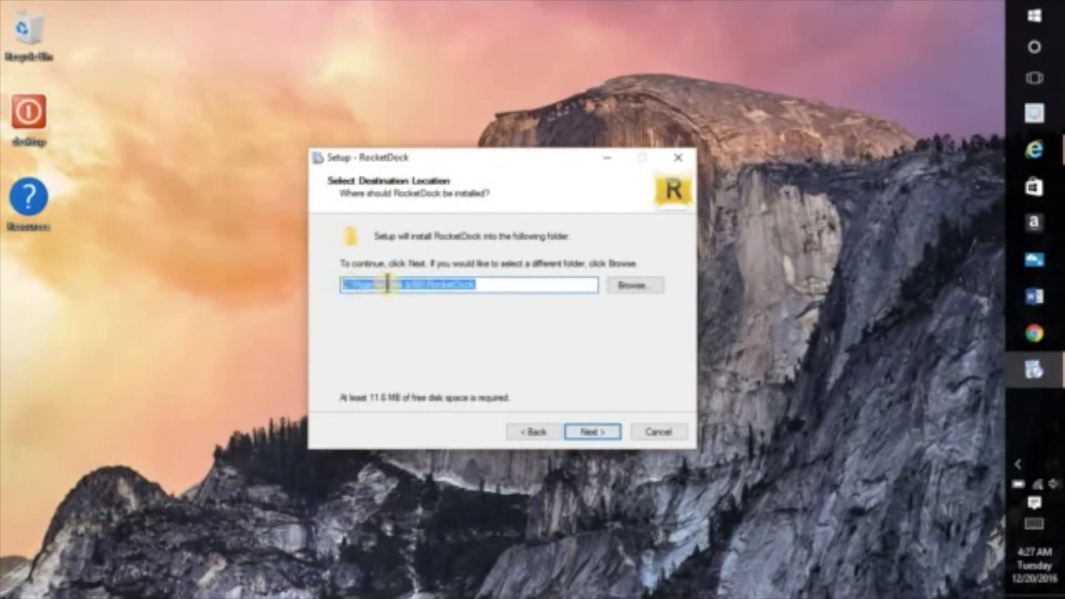
{"action": "left_click", "coordinate": [591, 432]}
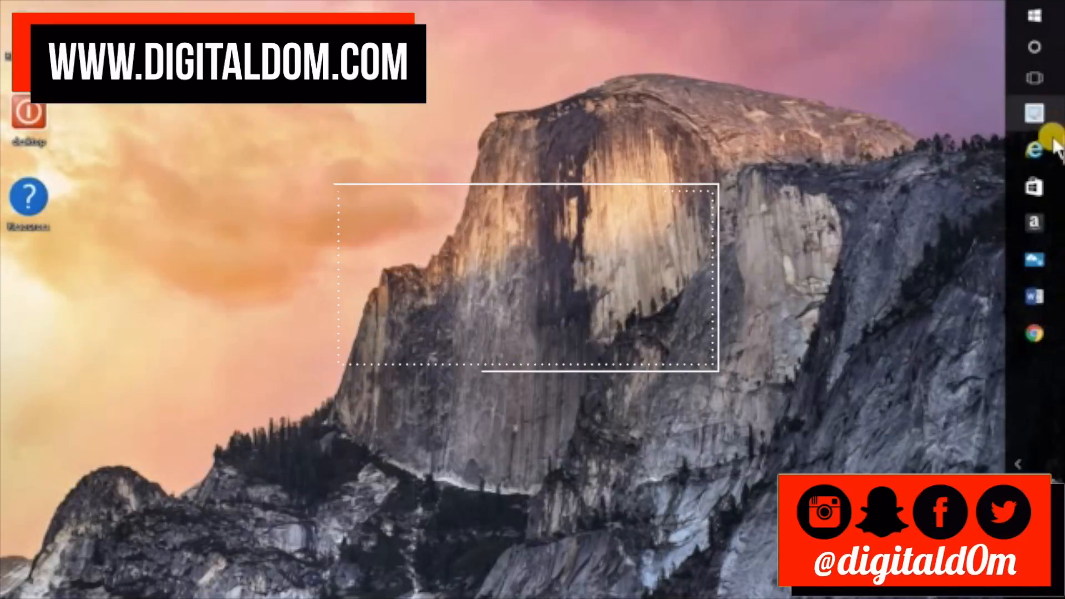
Step: Browse the Addons listing, filtering first to icon packs and then to skins
{"action": "left_click", "coordinate": [1033, 150]}
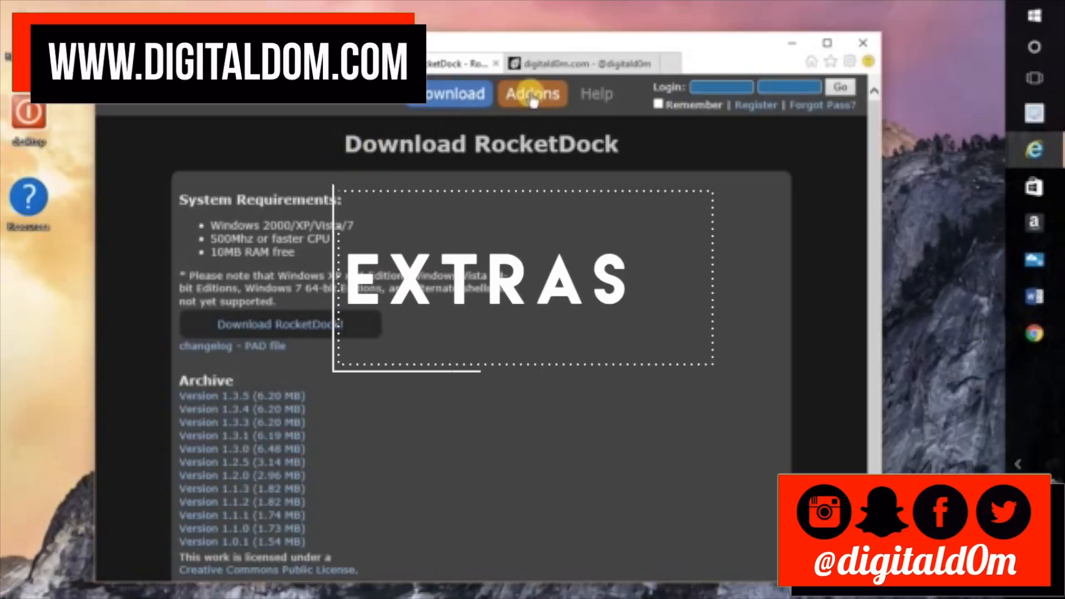
{"action": "left_click", "coordinate": [531, 93]}
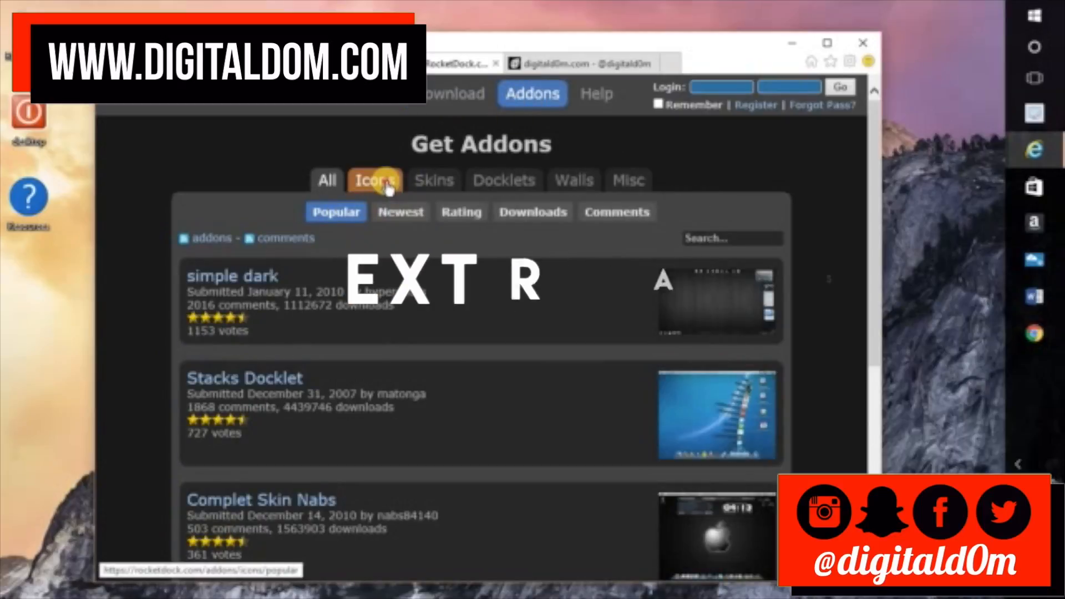
{"action": "left_click", "coordinate": [445, 489]}
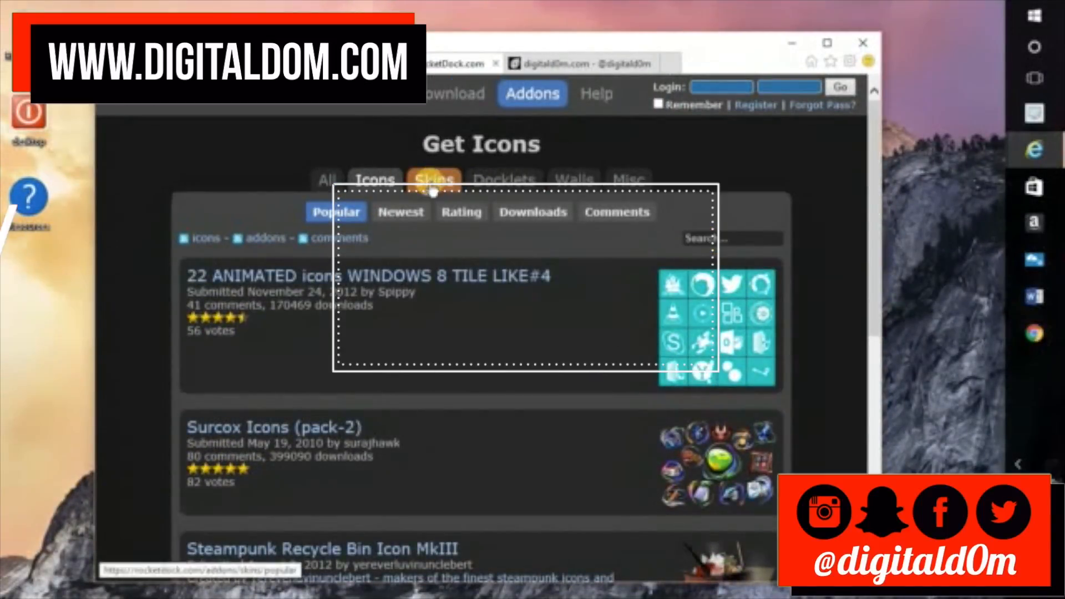
{"action": "left_click", "coordinate": [434, 180]}
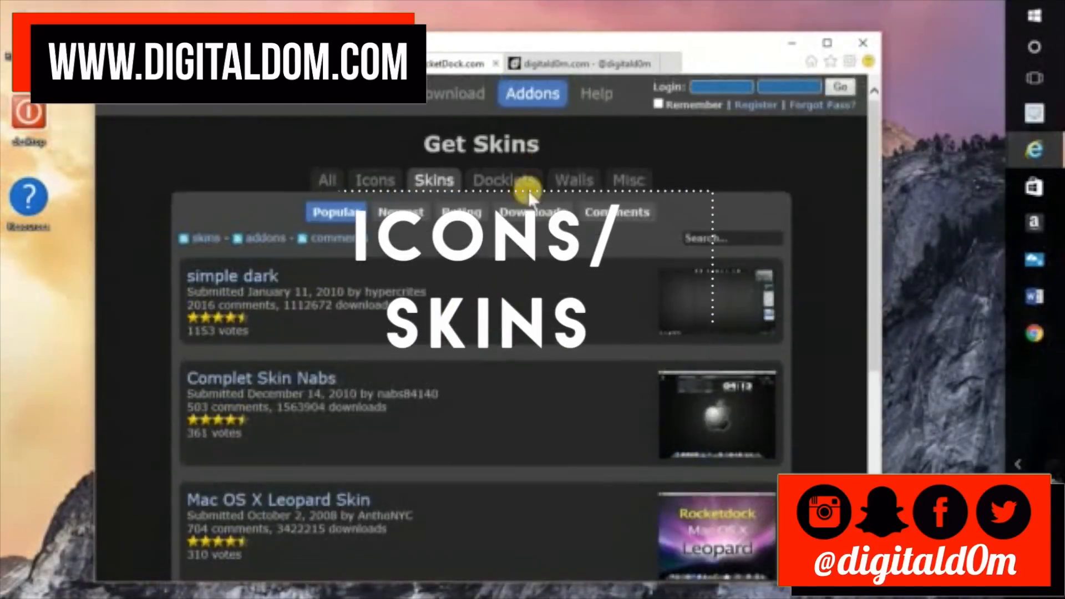
{"action": "left_click", "coordinate": [504, 180]}
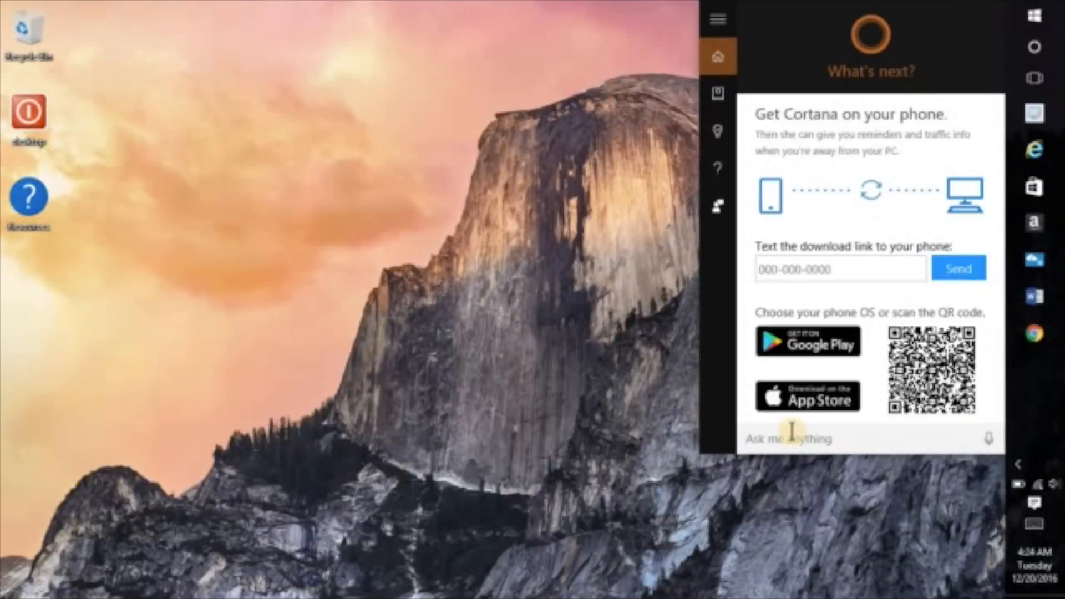
Step: Search Windows for 'rocketdock' and launch the RocketDock desktop app best match
{"action": "type", "text": "rocketdock"}
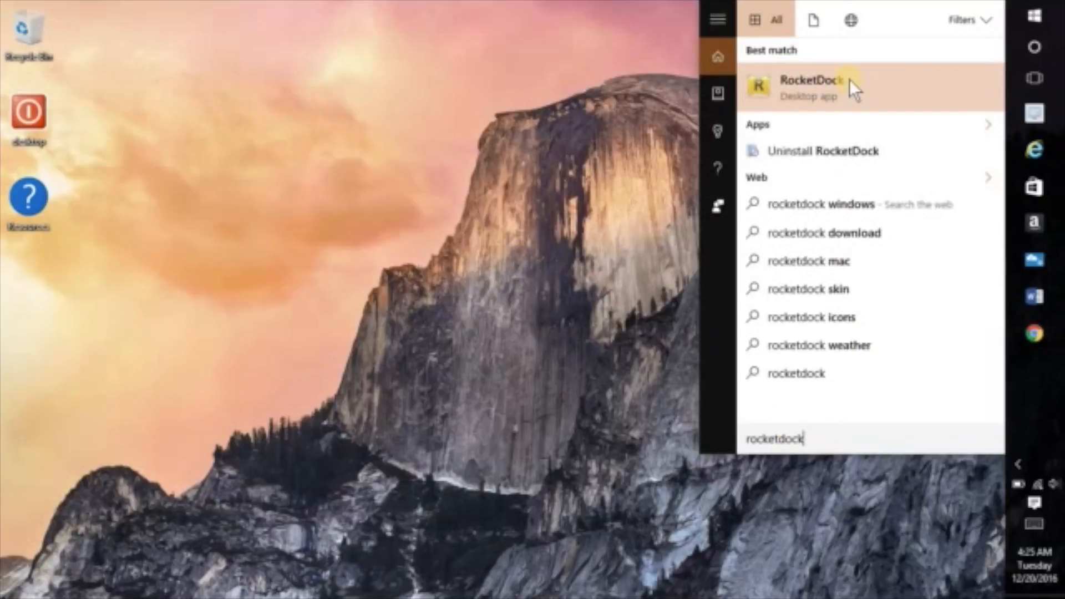
{"action": "left_click", "coordinate": [805, 87]}
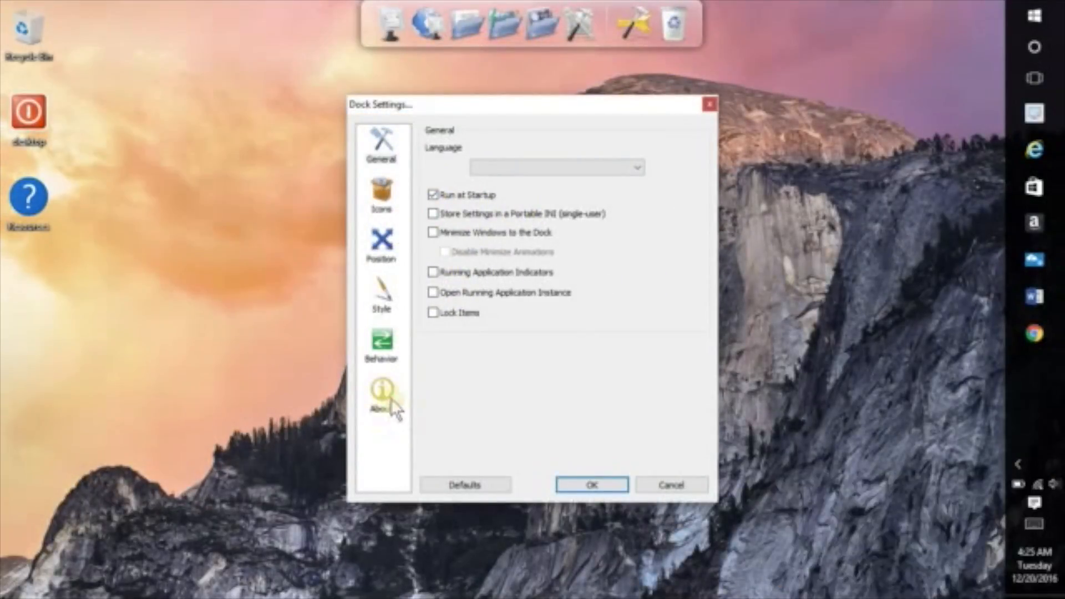
Step: Review the About page, then the Style page, nudging the dock's centering off-centre
{"action": "left_click", "coordinate": [381, 401]}
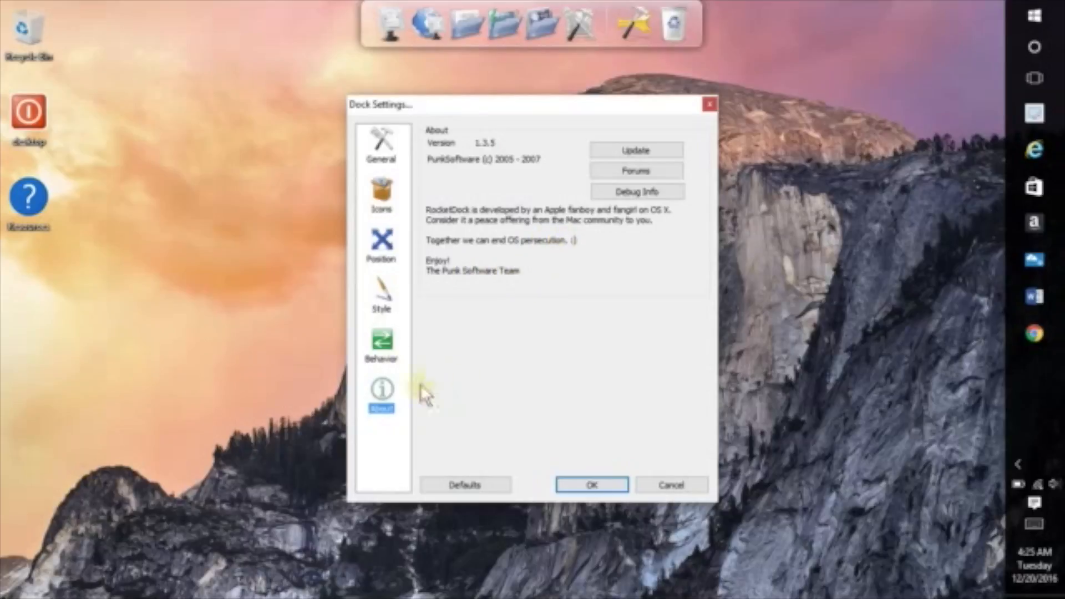
{"action": "left_click", "coordinate": [380, 297]}
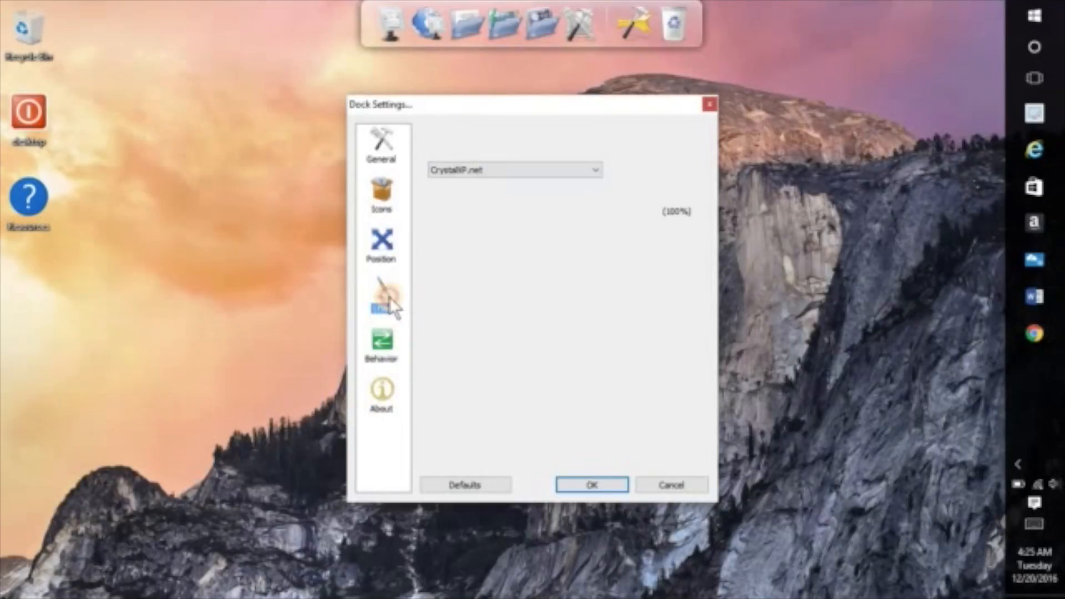
{"action": "left_click", "coordinate": [381, 295]}
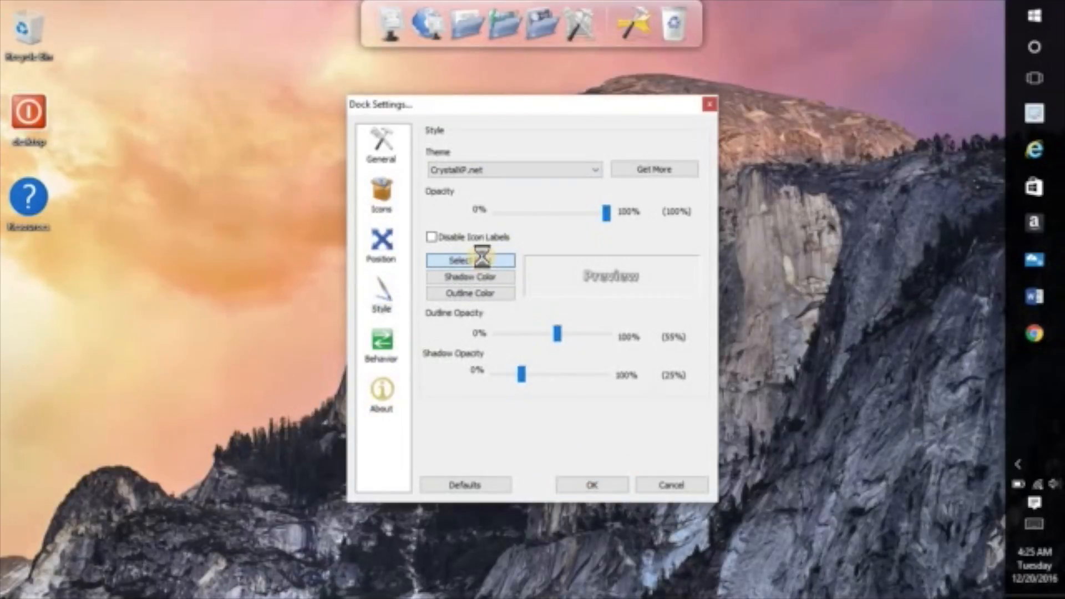
{"action": "left_click", "coordinate": [470, 259]}
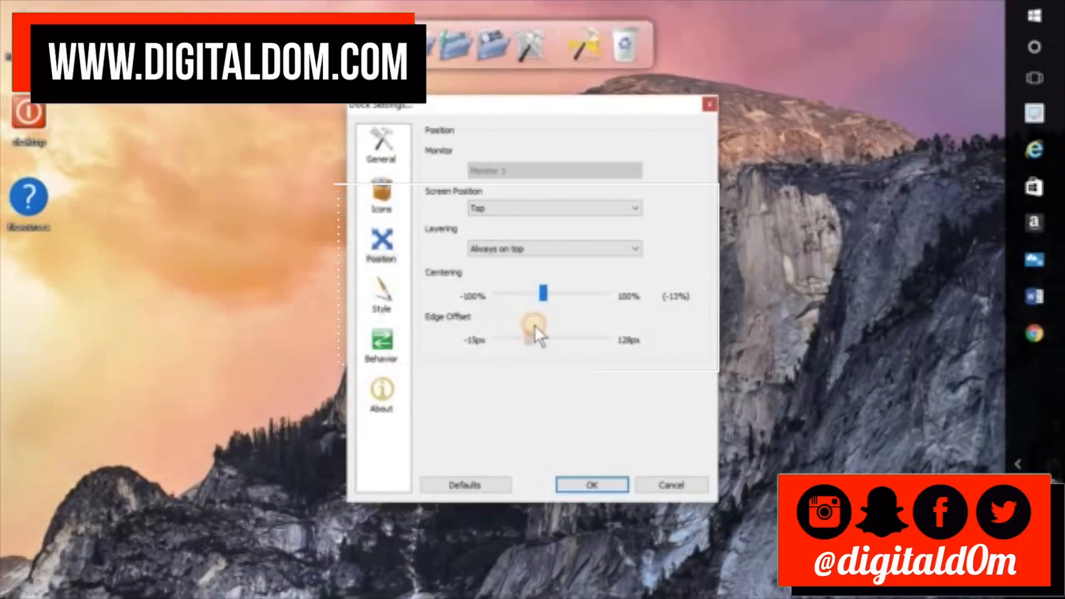
Step: Set Screen Position to Bottom, lower Edge Offset to 7px and readjust the Centering slider
{"action": "left_click", "coordinate": [553, 249]}
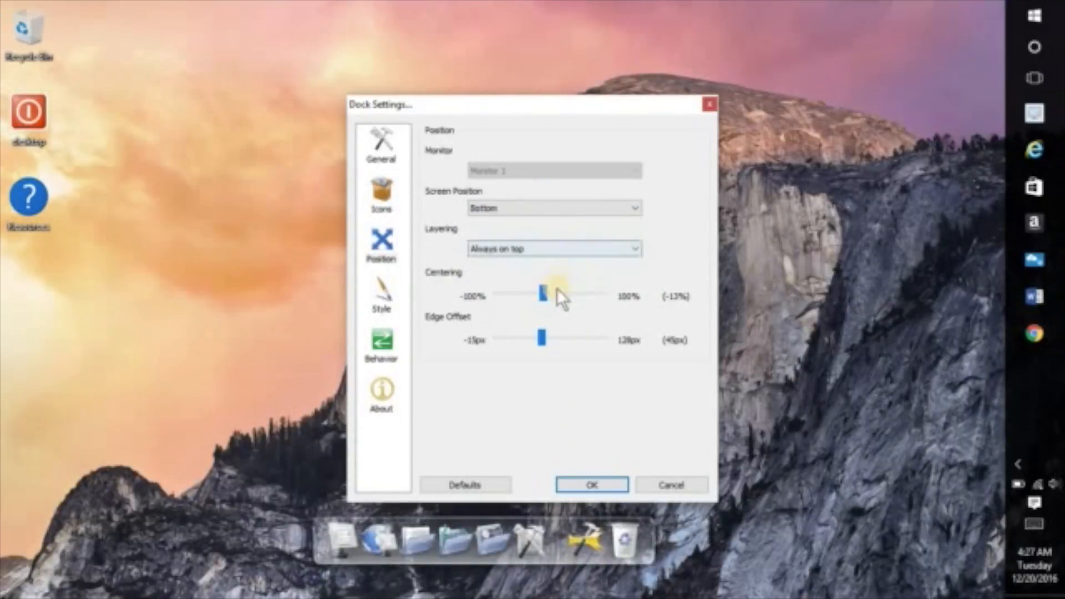
{"action": "left_click_drag", "start_coordinate": [541, 337], "coordinate": [530, 337]}
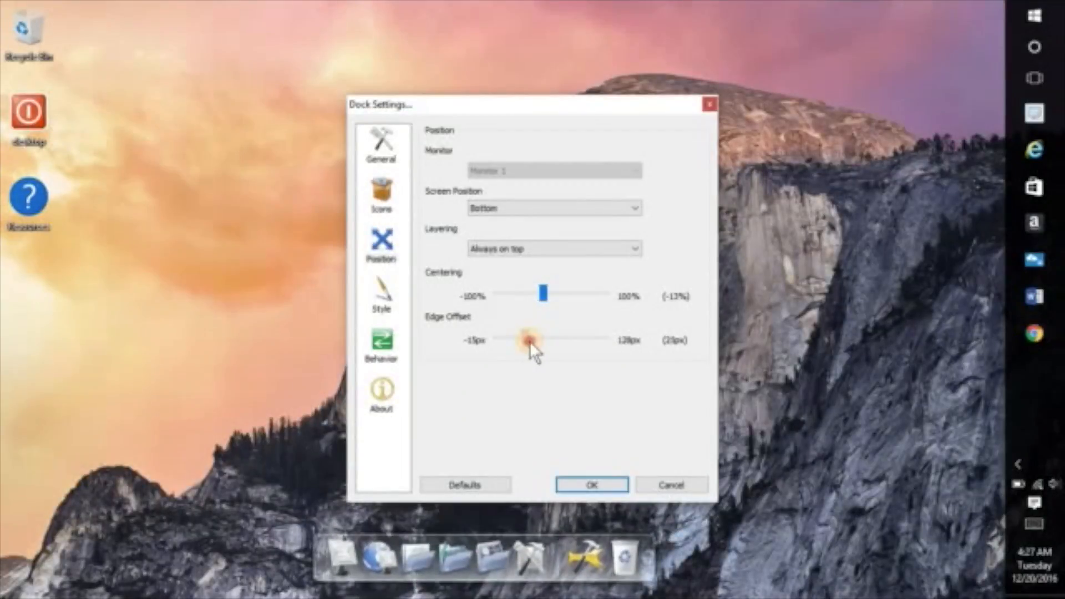
{"action": "left_click_drag", "start_coordinate": [530, 337], "coordinate": [519, 337]}
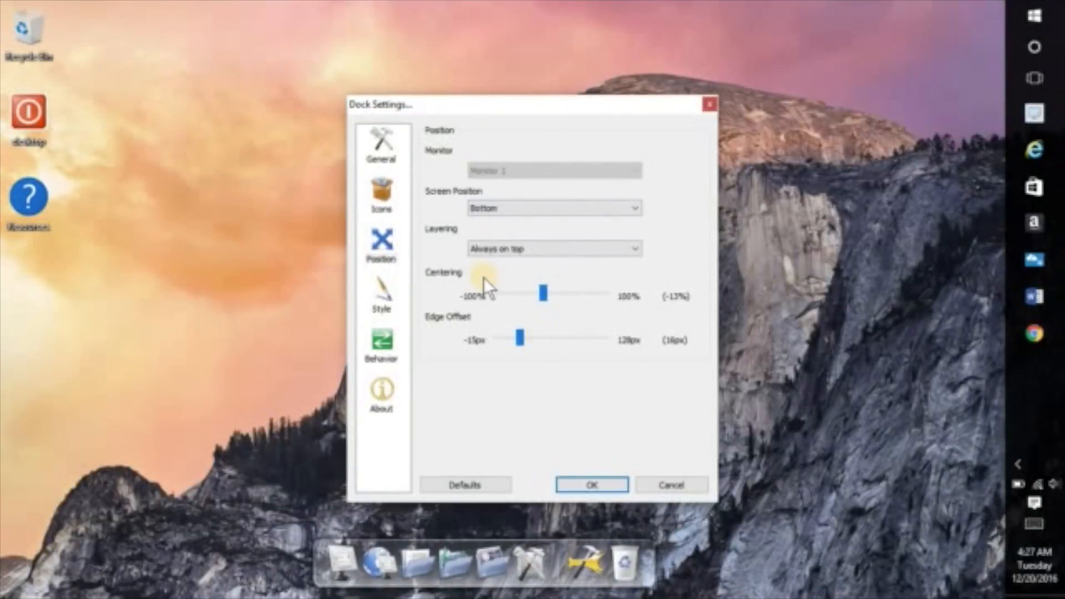
{"action": "left_click_drag", "start_coordinate": [544, 293], "coordinate": [563, 293]}
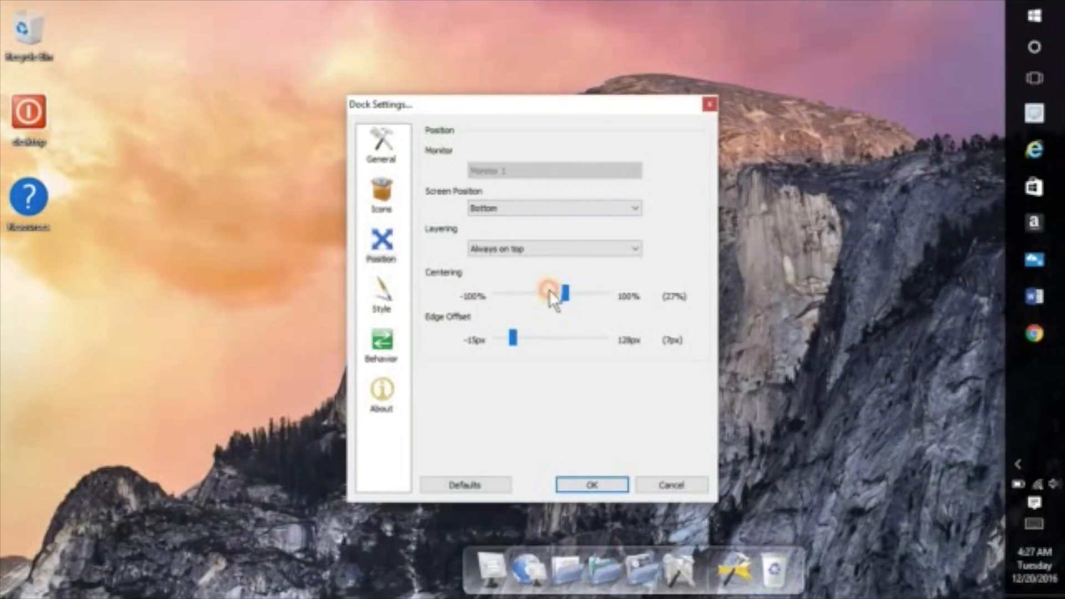
{"action": "left_click_drag", "start_coordinate": [554, 292], "coordinate": [540, 291]}
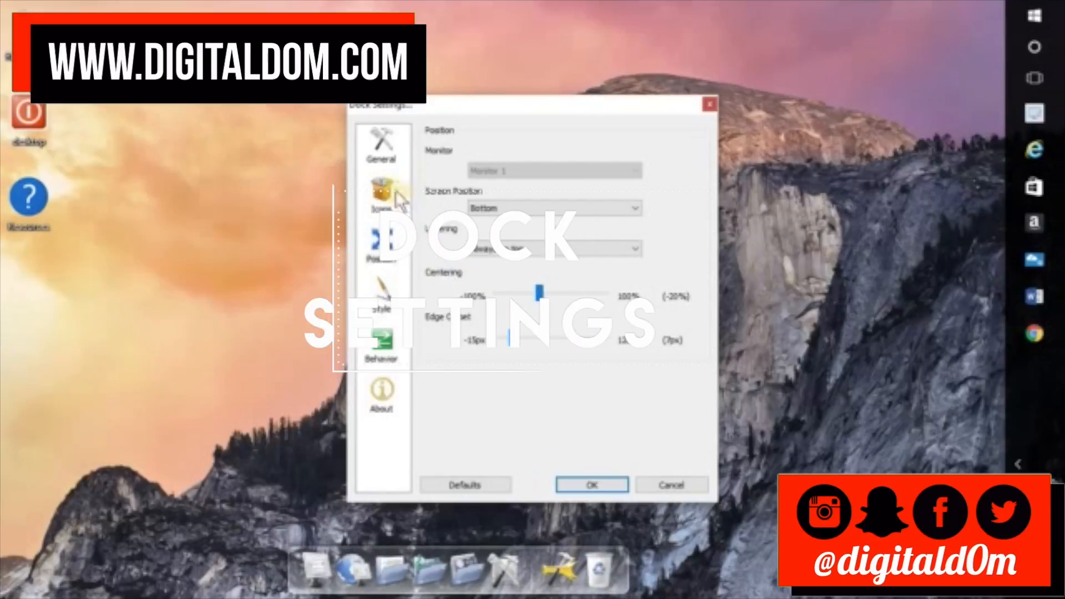
Step: On the Icons page, raise the icon Size slider from 48px to 80px
{"action": "left_click", "coordinate": [380, 193]}
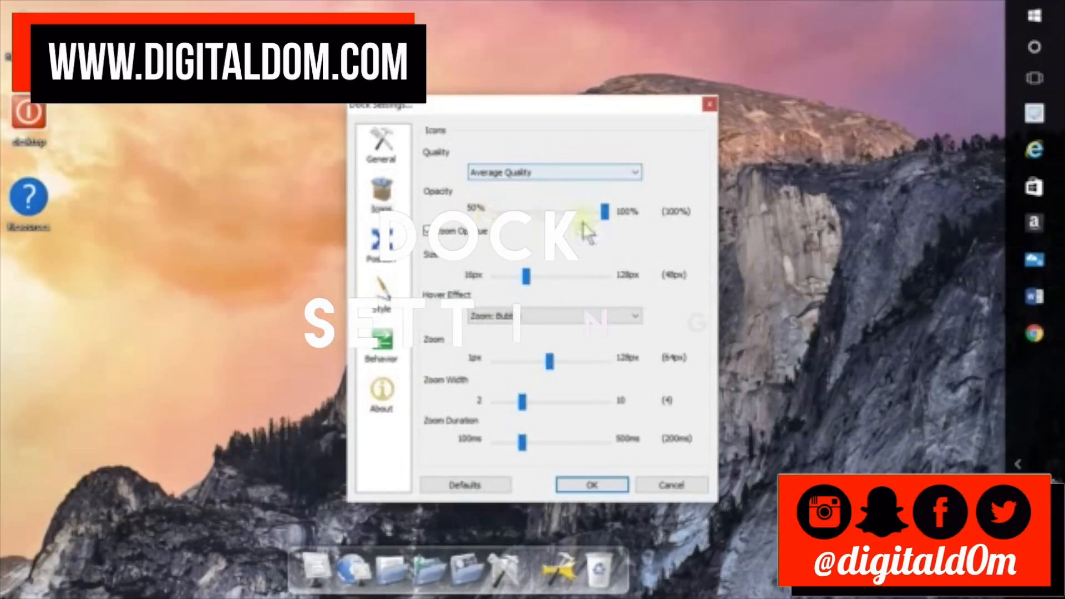
{"action": "left_click_drag", "start_coordinate": [524, 275], "coordinate": [550, 275]}
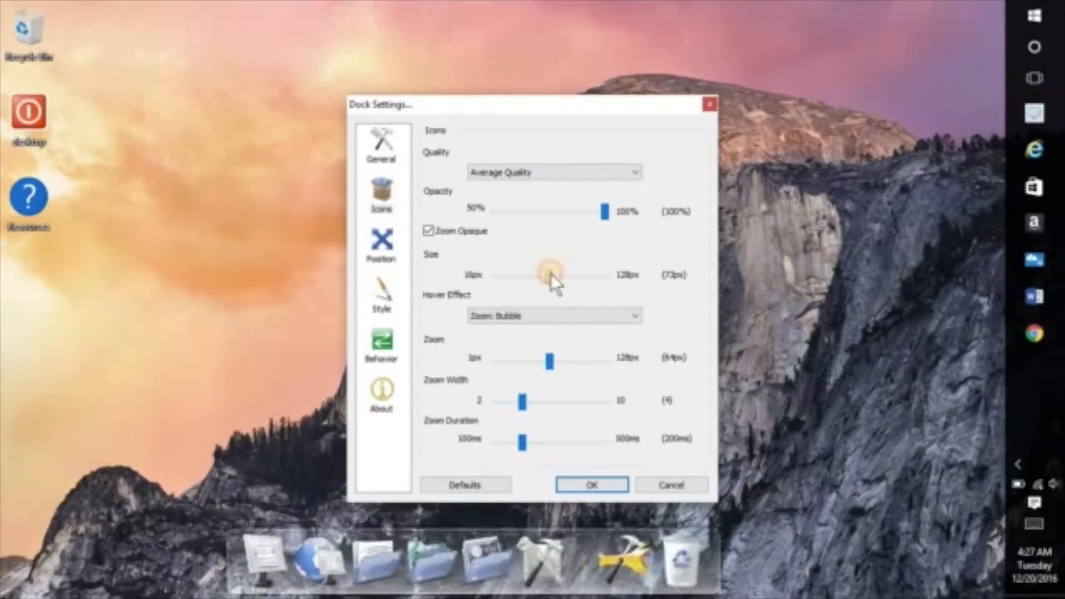
{"action": "left_click_drag", "start_coordinate": [544, 275], "coordinate": [553, 276]}
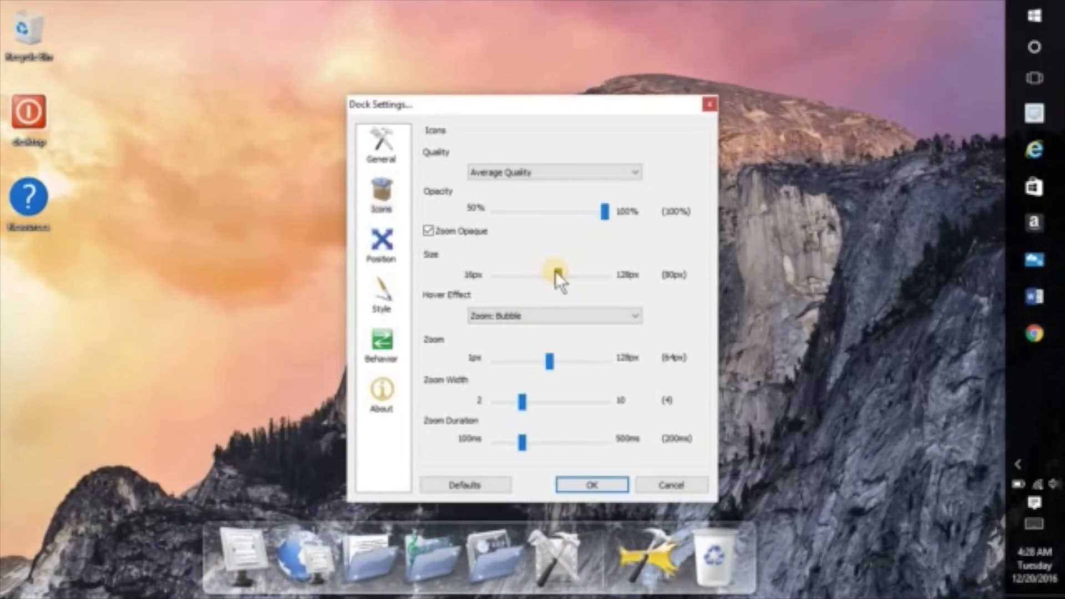
{"action": "left_click", "coordinate": [380, 141]}
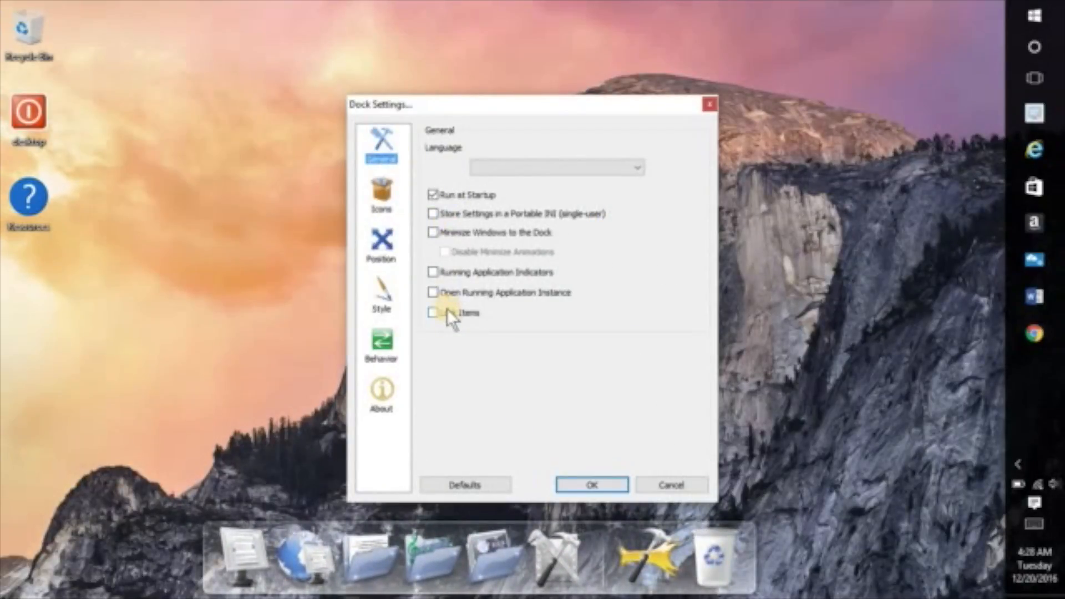